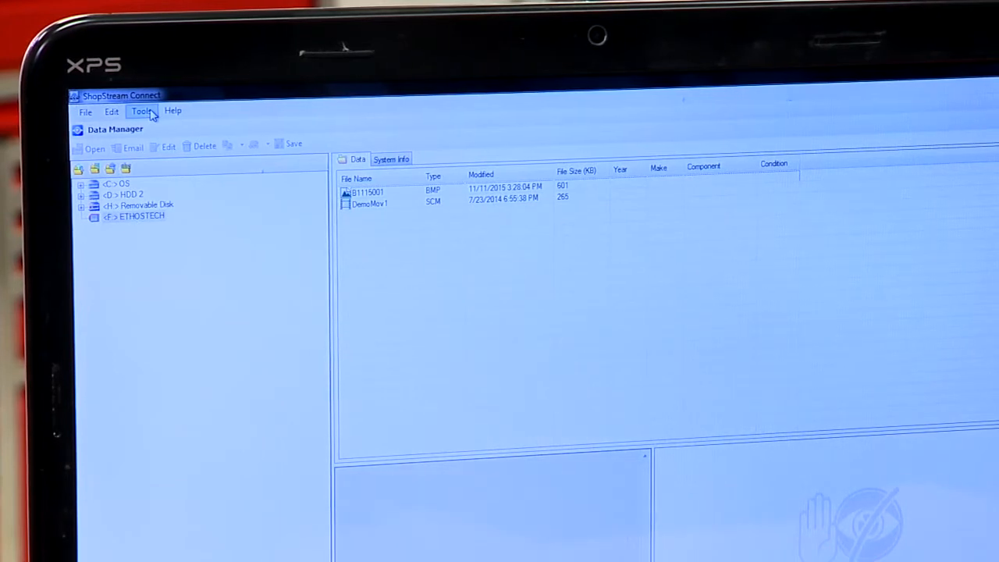
Show the Update Software submenu from the Tools menu.
click(142, 110)
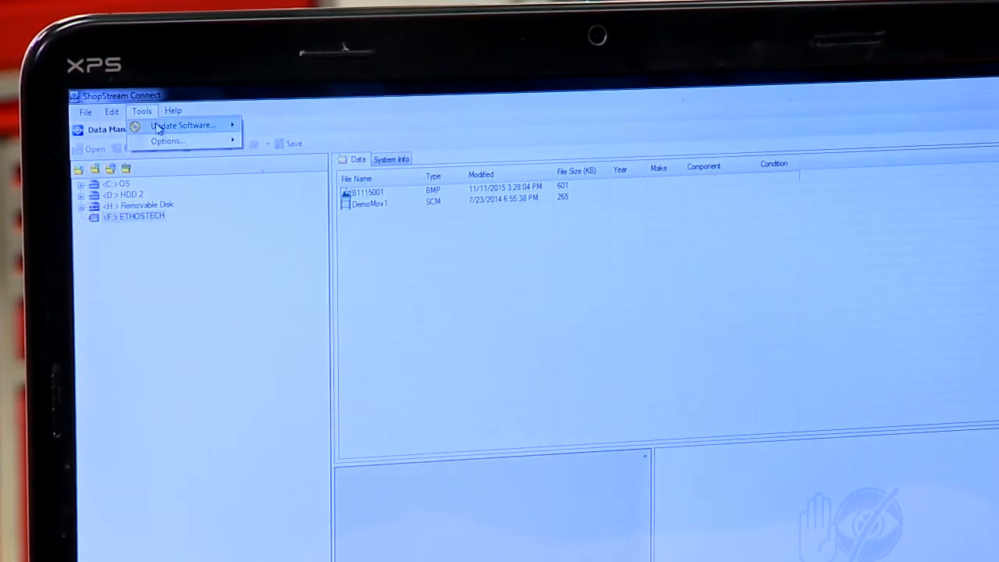
click(183, 125)
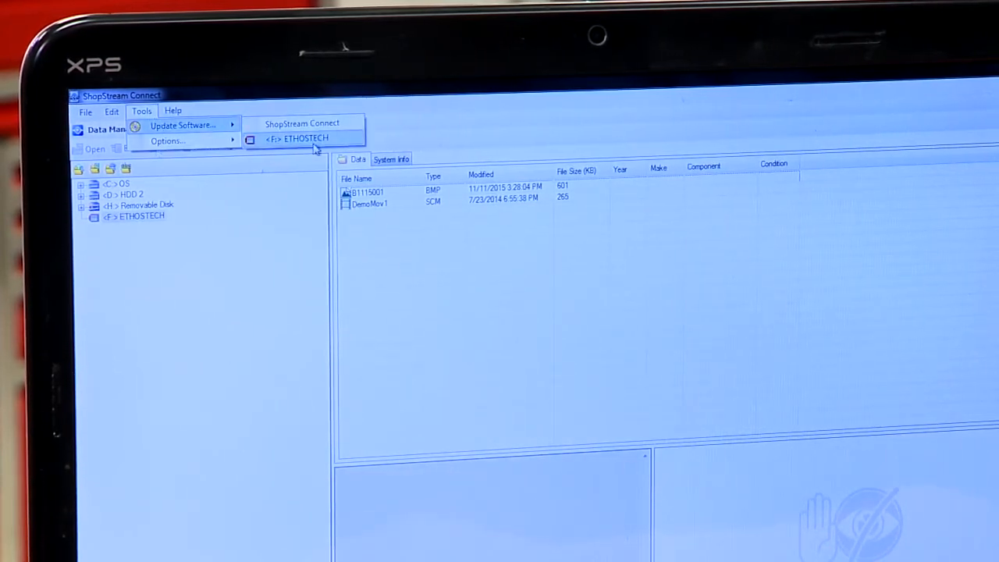
Open the Update Manager for the <F:> ETHOSTECH scan tool.
click(298, 138)
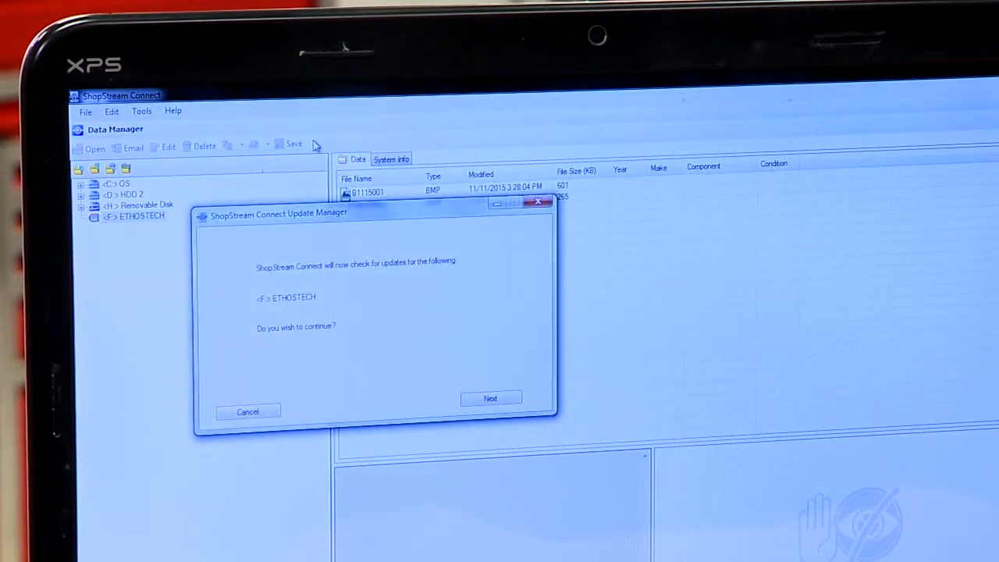
mouse_move(293, 309)
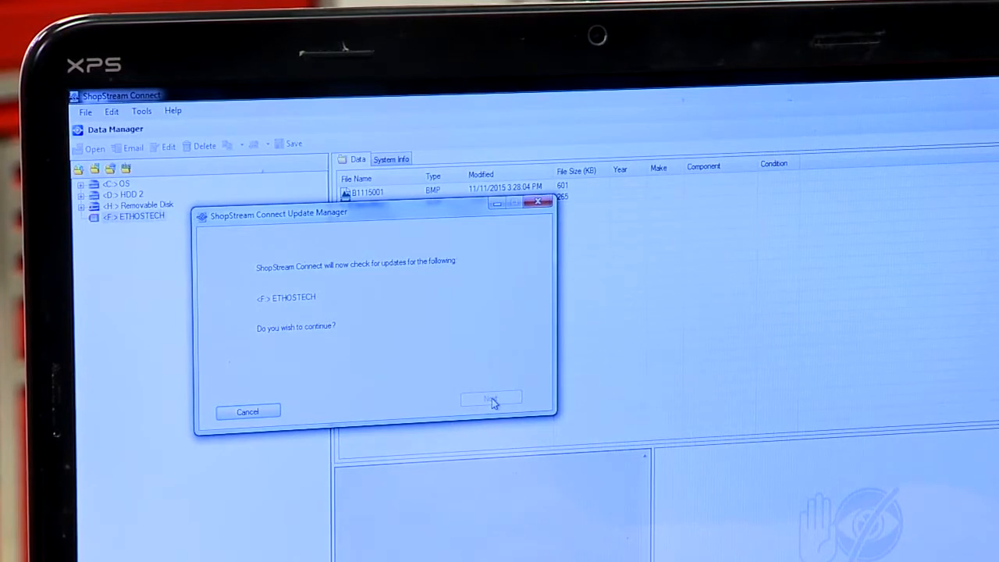
mouse_move(470, 344)
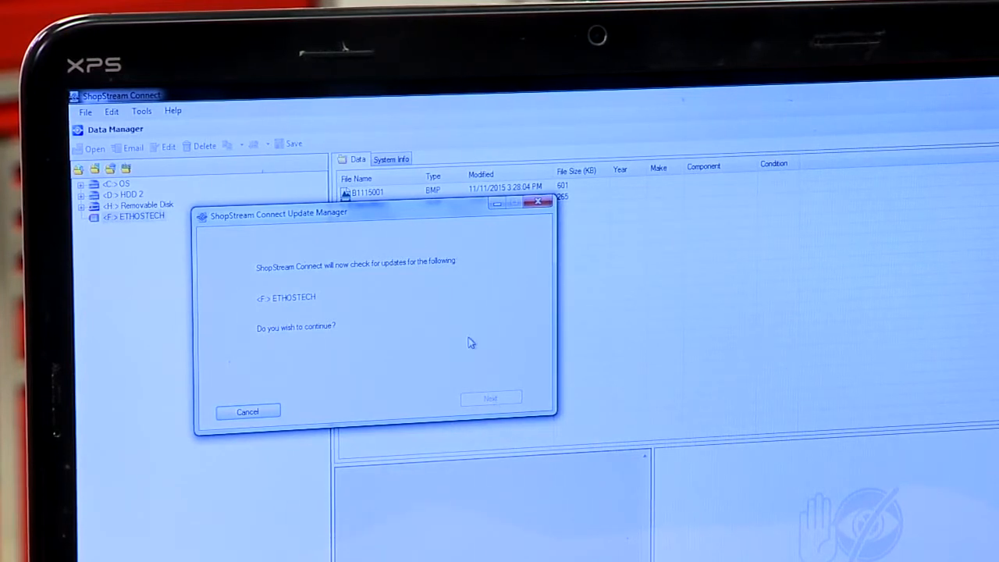
Download the 72.01 MB ETHOS Tech 15.2.1 update and install it.
click(490, 398)
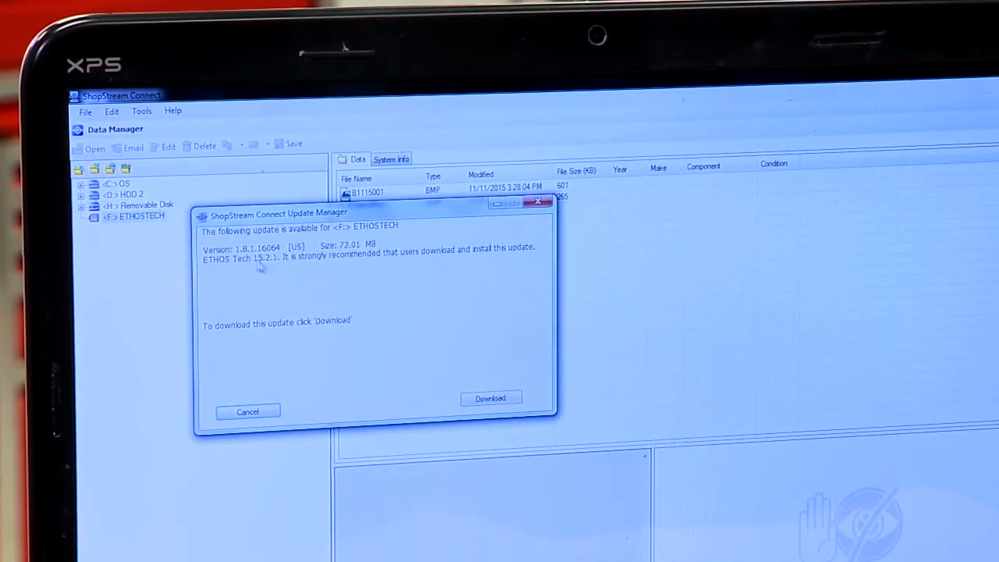
mouse_move(328, 261)
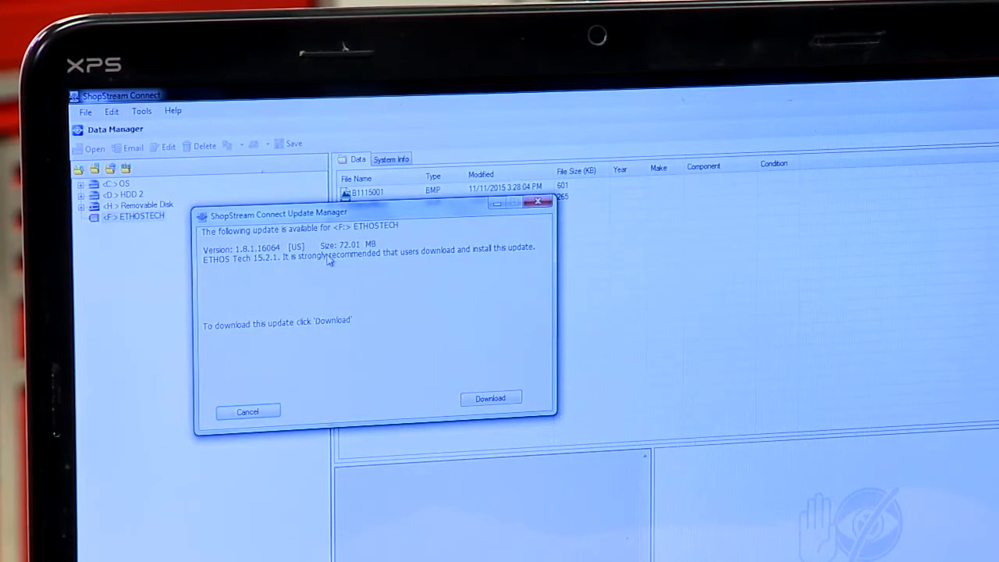
mouse_move(369, 382)
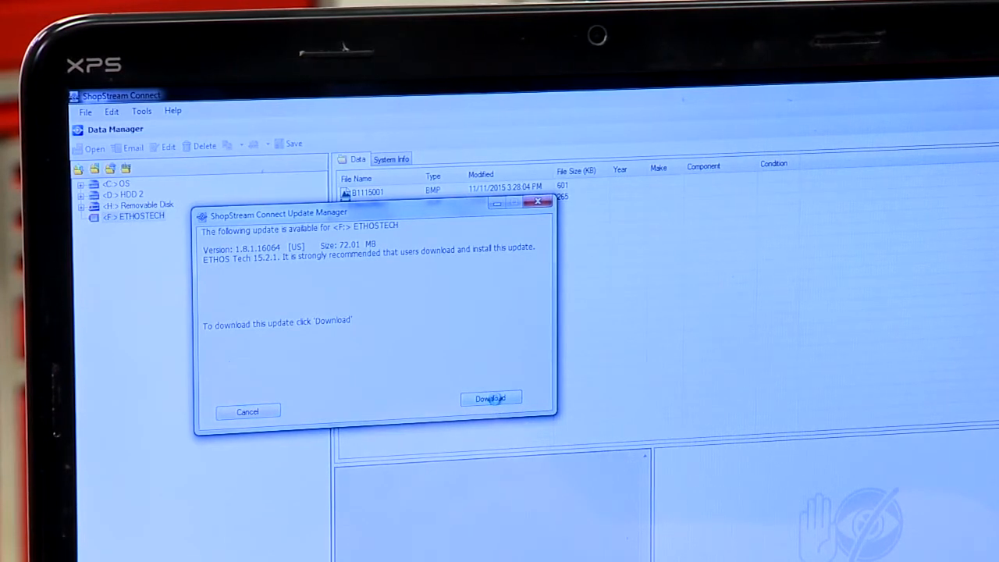
click(490, 398)
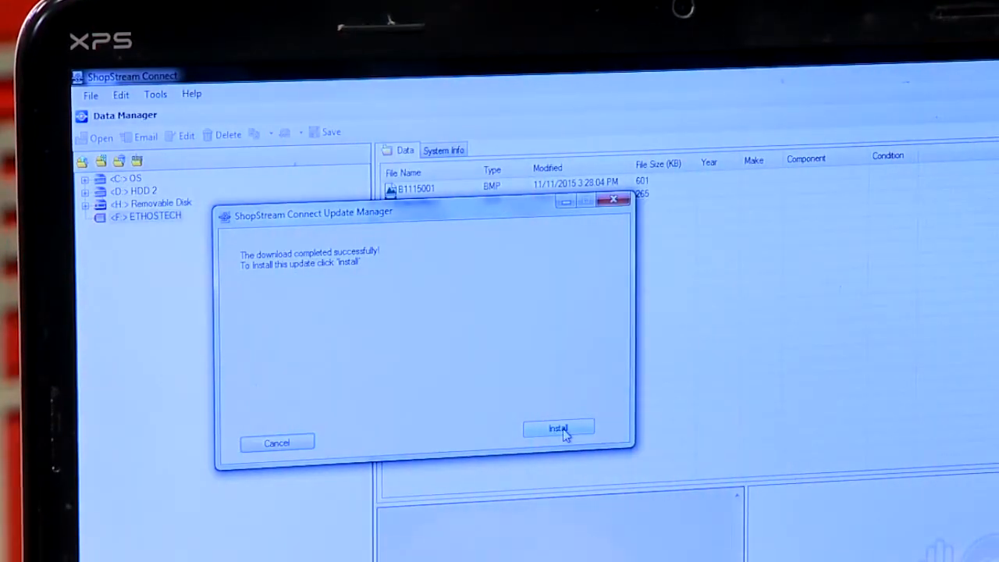
click(558, 428)
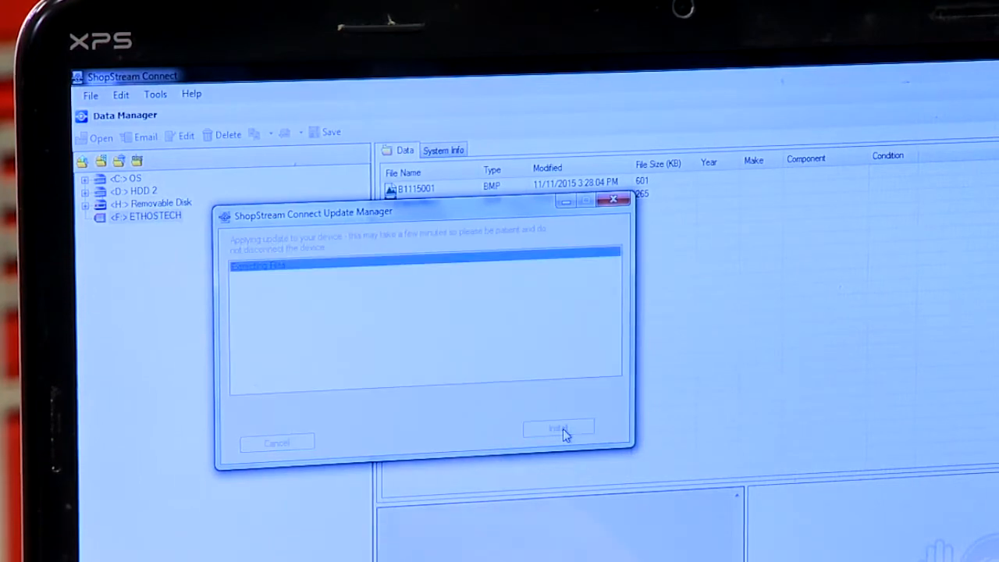